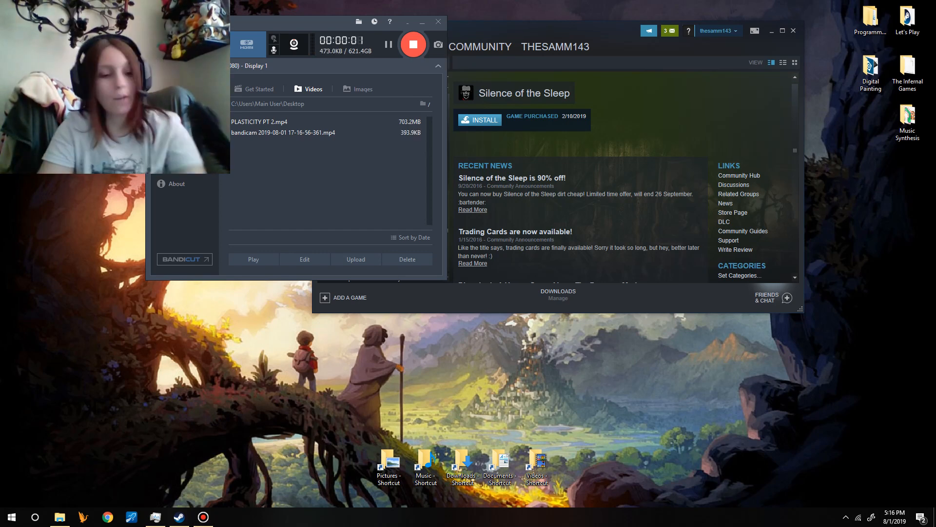
- Bring Steam forward and start installing Silence of the Sleep from its library page
left_click(417, 47)
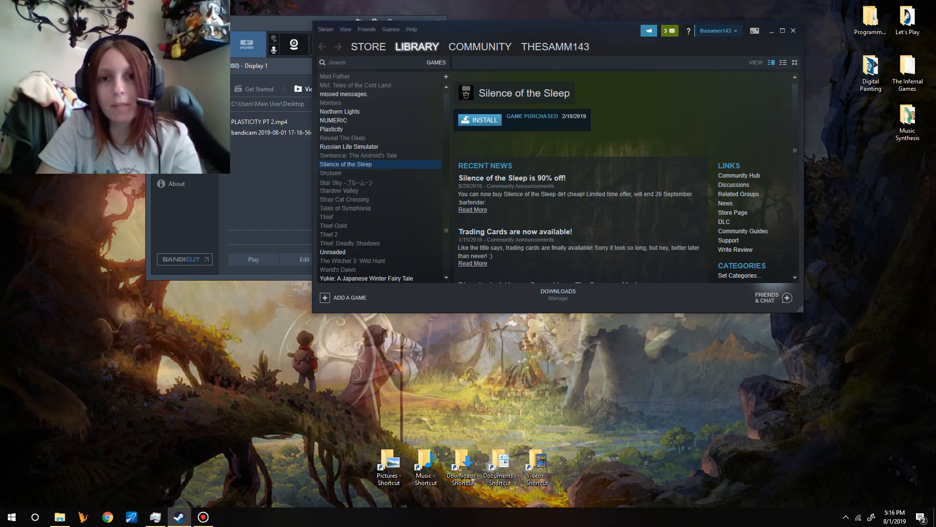
left_click(479, 120)
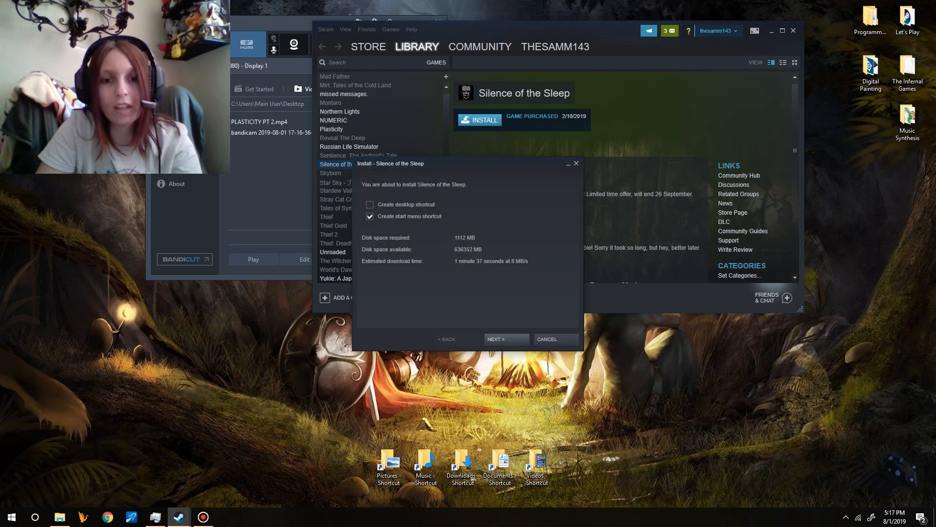
- Confirm the install, wait for the download to finish, then play Silence of the Sleep
left_click(505, 339)
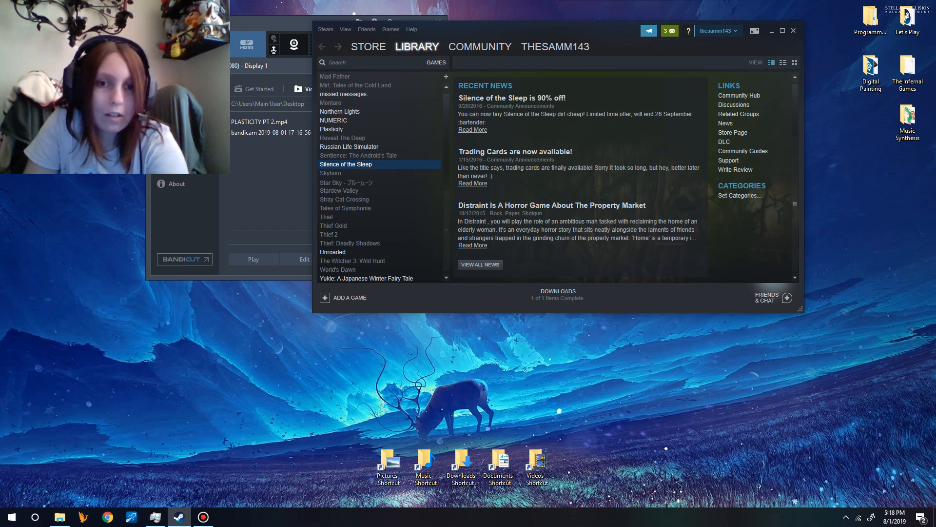
left_click(345, 164)
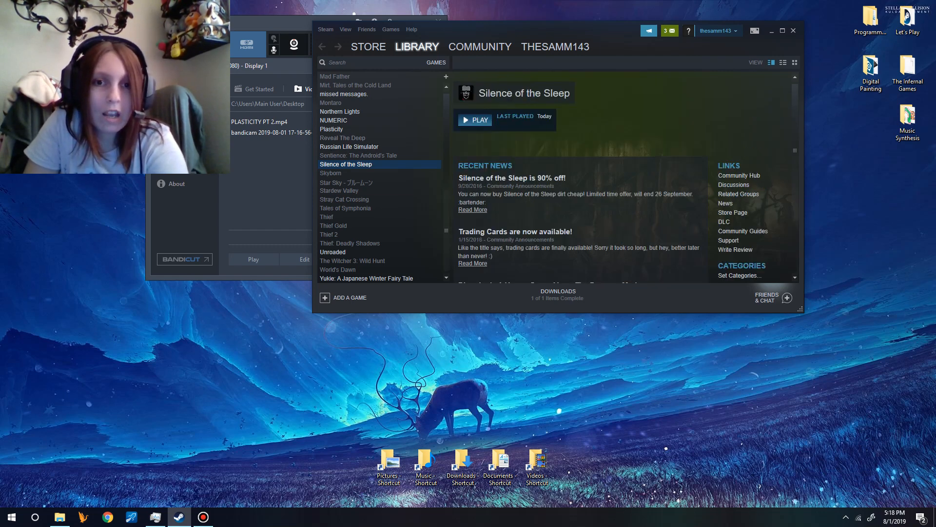
left_click(474, 120)
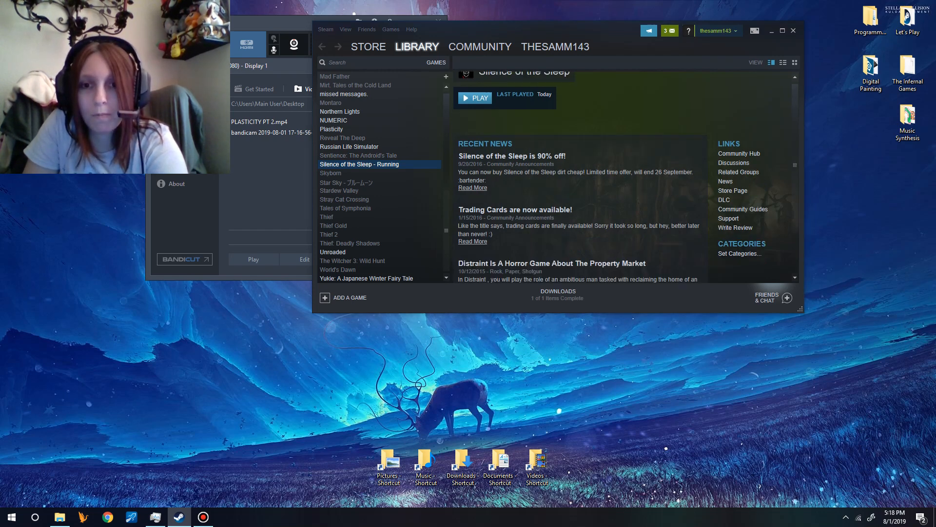
- Bring up the running Silence of the Sleep window while it loads
left_click(475, 97)
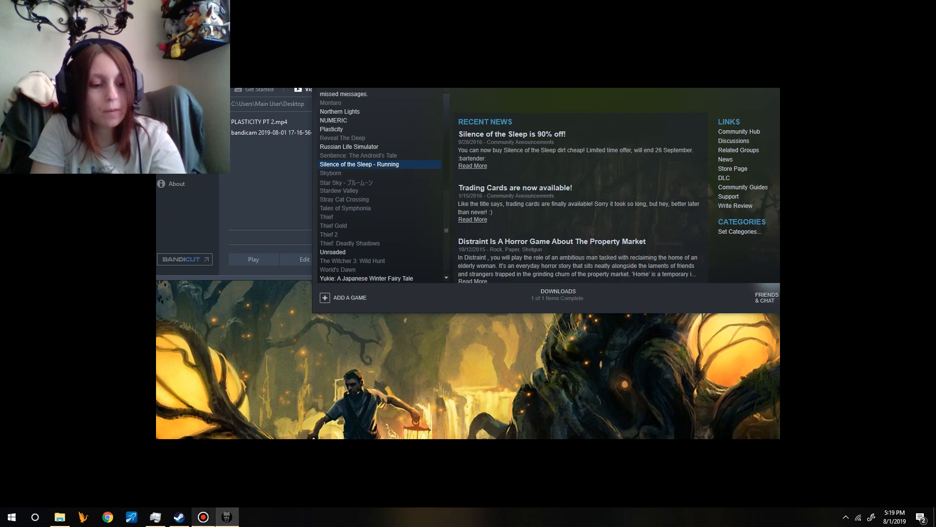
- Dismiss the game window via the taskbar, leaving the Steam library on screen
left_click(11, 516)
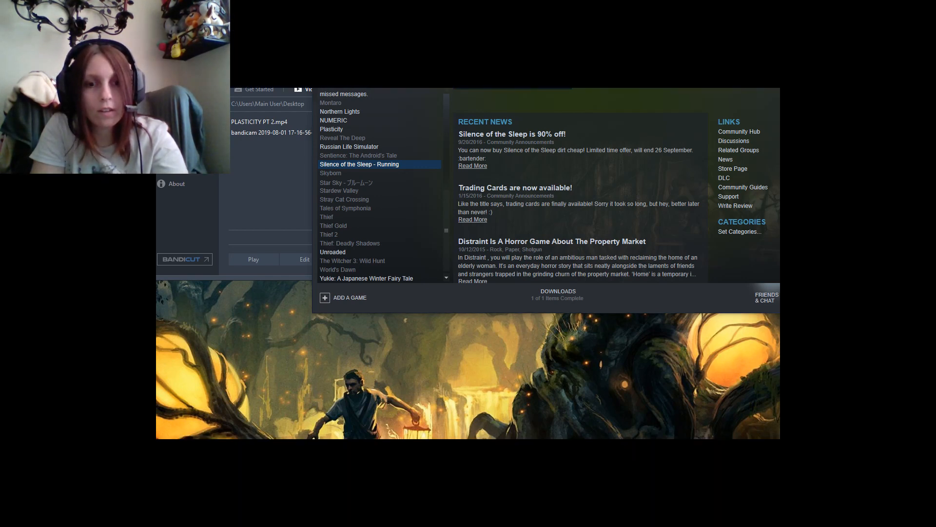
left_click(11, 516)
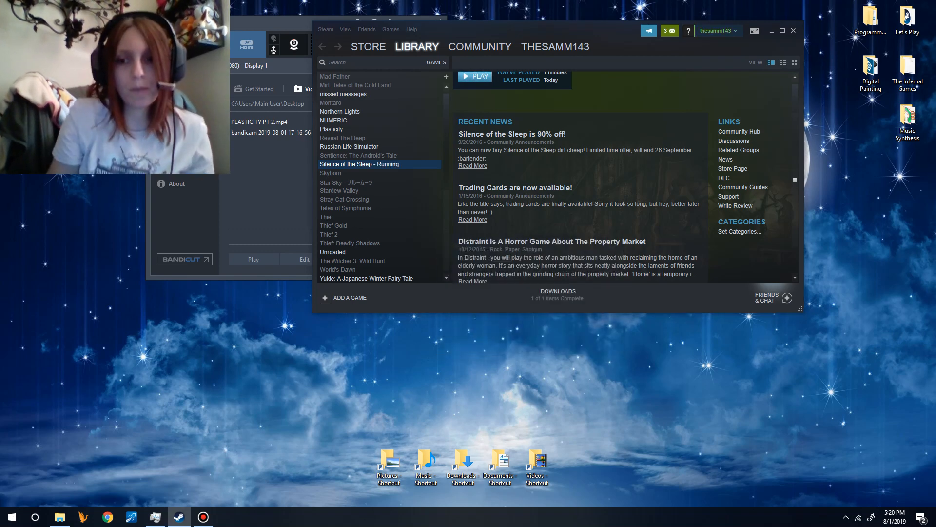
- Play Silence of the Sleep again and wait for the title menu
left_click(474, 76)
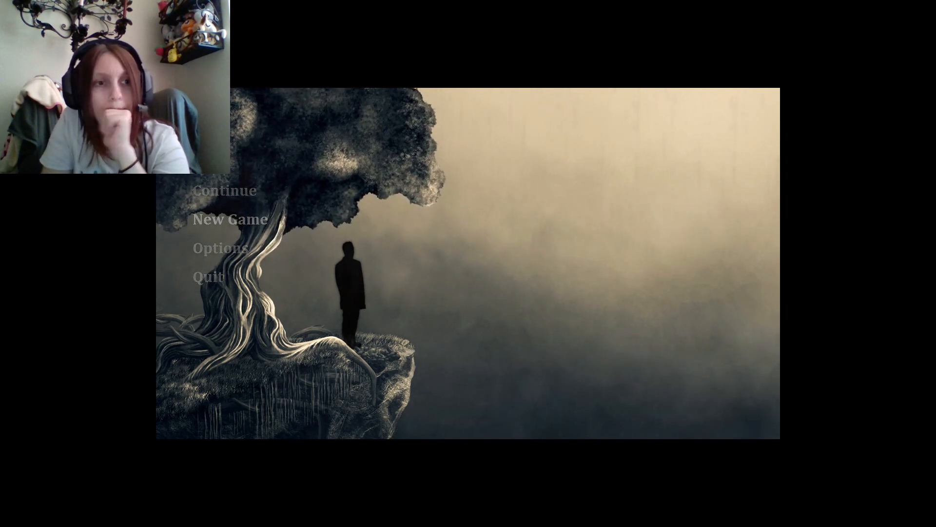
left_click(229, 219)
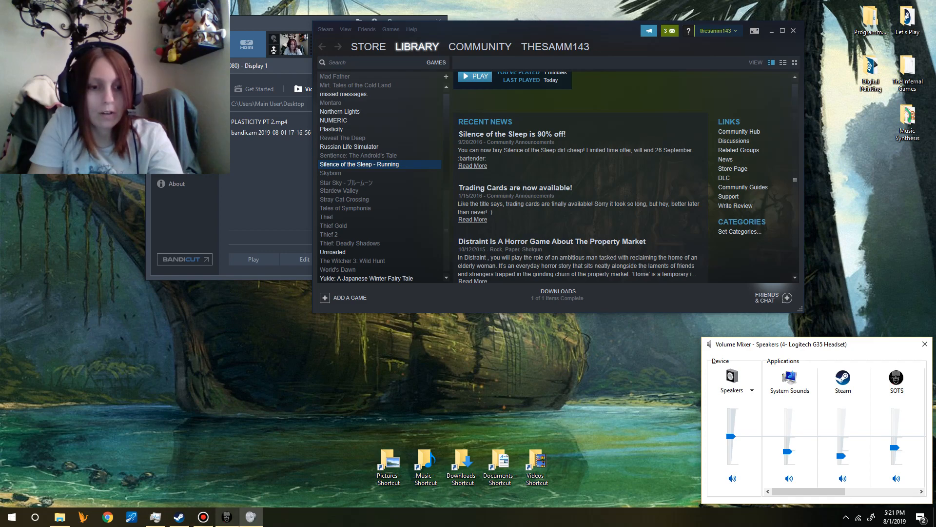
- Show the SOTS, Steam, speakers and system sounds volume sliders in Volume Mixer
left_click(11, 517)
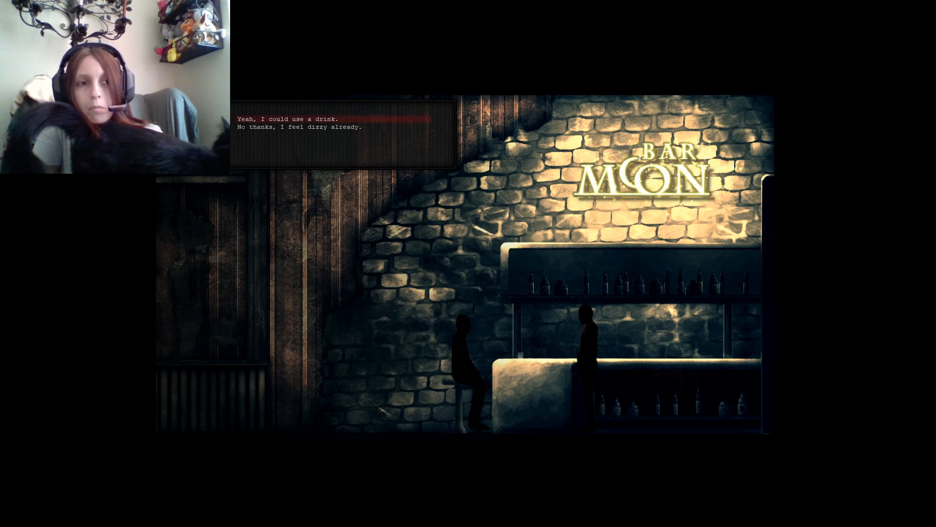
- Talk to the Moon bar bartender to bring up the drink dialogue choices
left_click(288, 119)
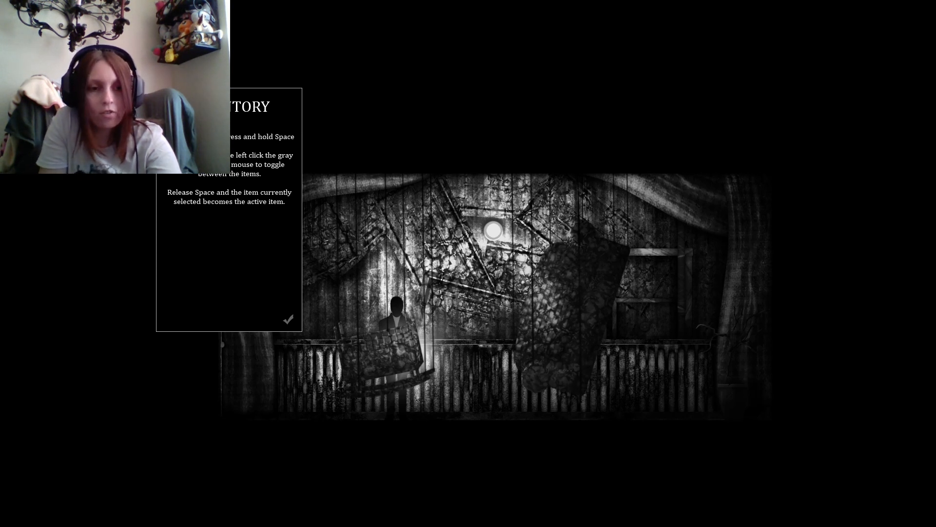
- Close the Inventory help panel about holding Space to toggle items
left_click(288, 319)
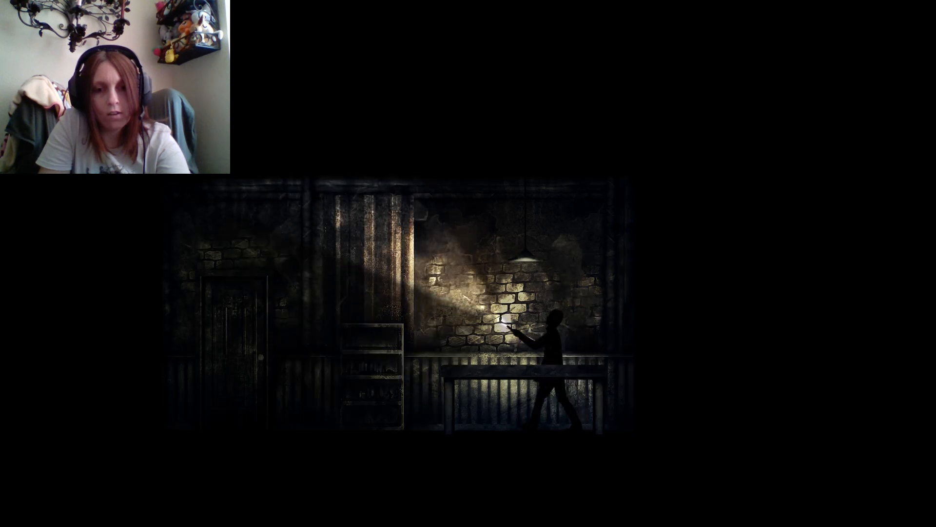
- Walk the character into the brick room with the long table and lamp
key("a")
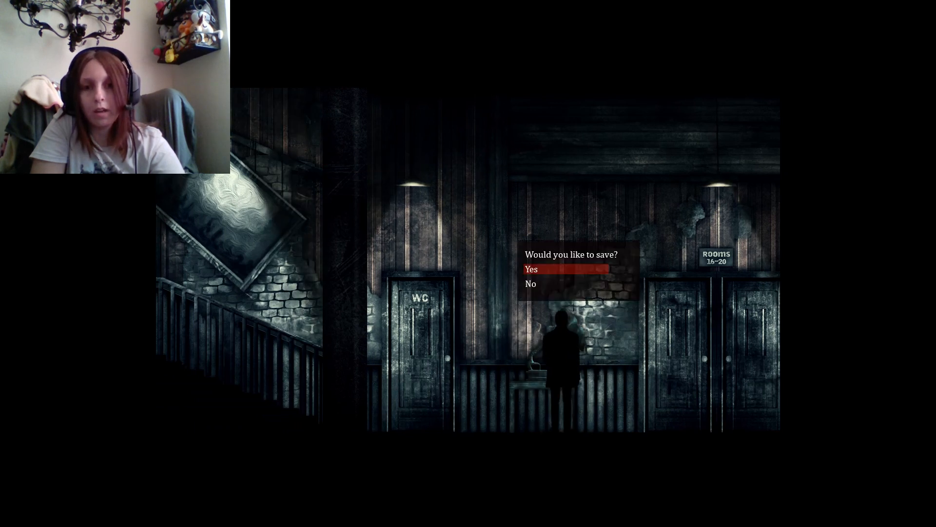
- Answer Yes to the 'Would you like to save?' prompt at the hallway save point
left_click(531, 269)
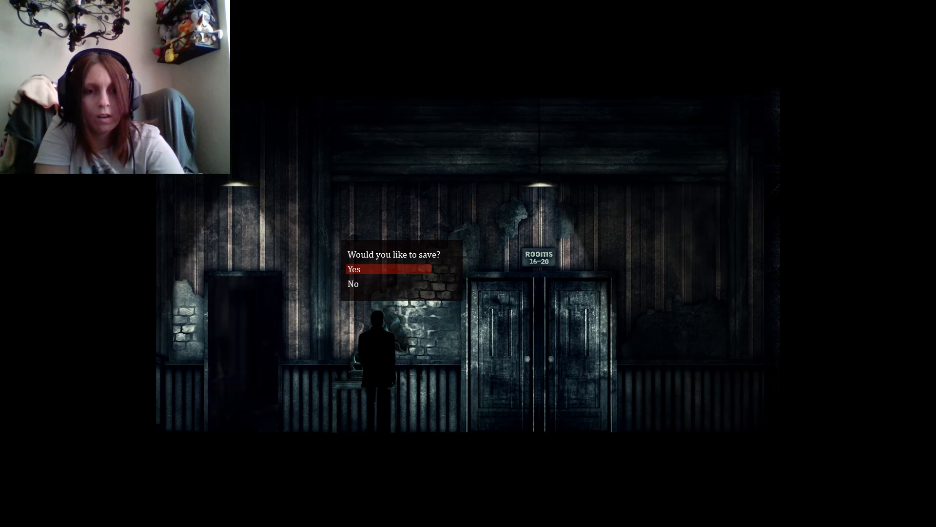
- Accept the gramophone's 'Would you like to save?' prompt in the hotel hallway
left_click(354, 269)
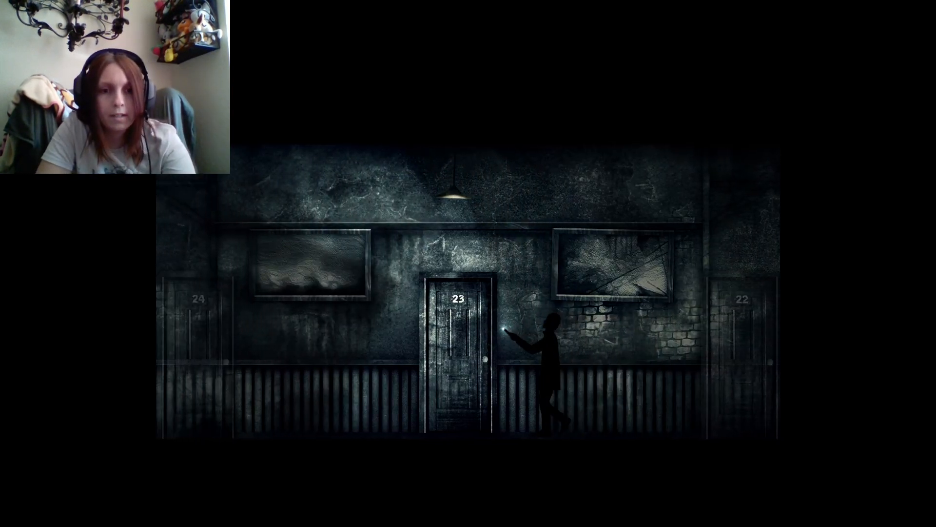
- Walk left along the corridor toward door 23
key("Left")
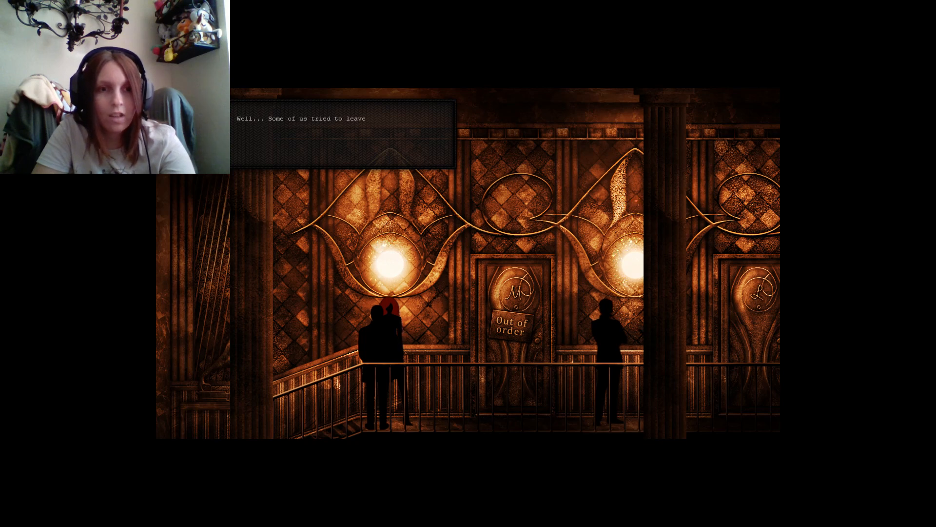
- Advance the balcony character's line about others trying to leave
left_click(343, 135)
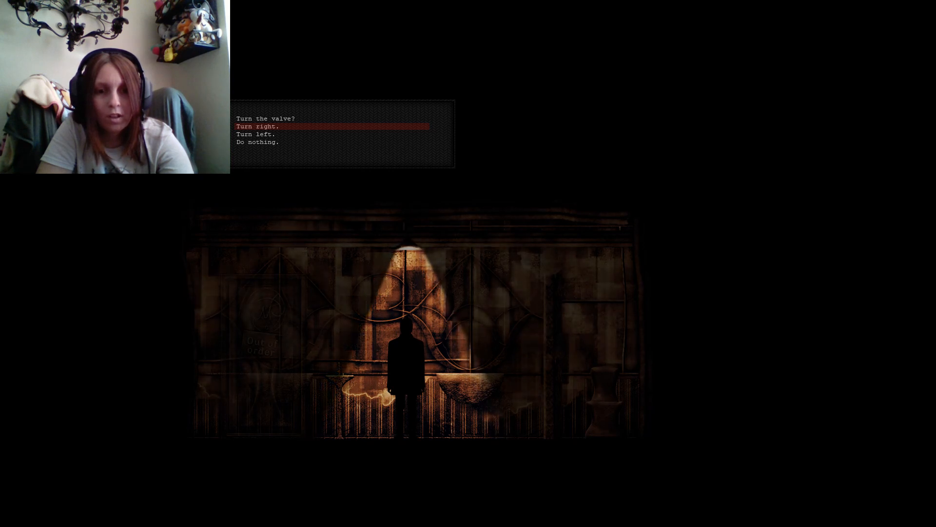
- Turn the lamp-side valve right, then left
left_click(257, 126)
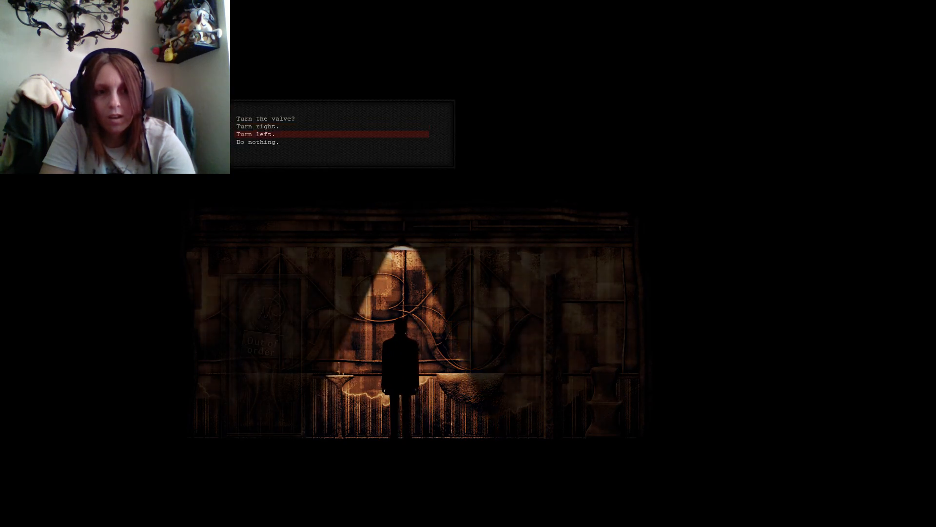
key("up")
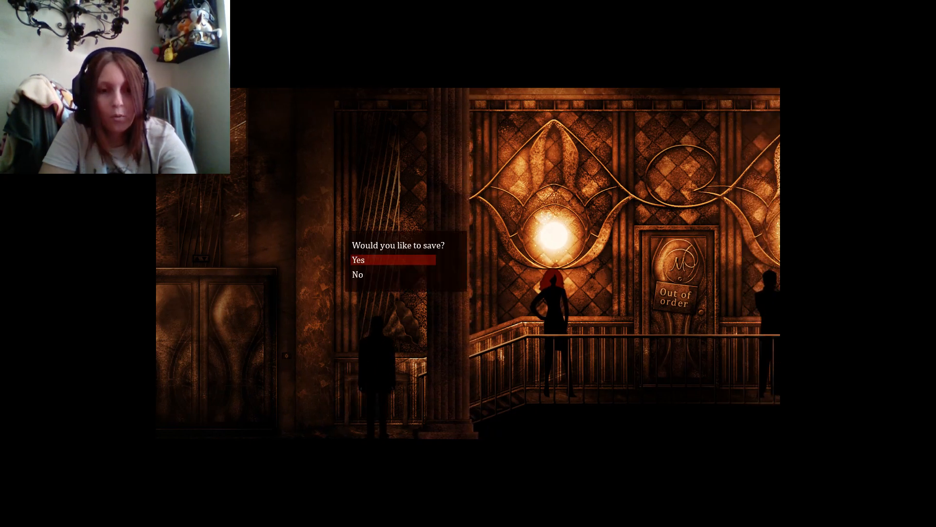
- Choose Yes at the 'Would you like to save?' prompt in the amber hall
left_click(358, 260)
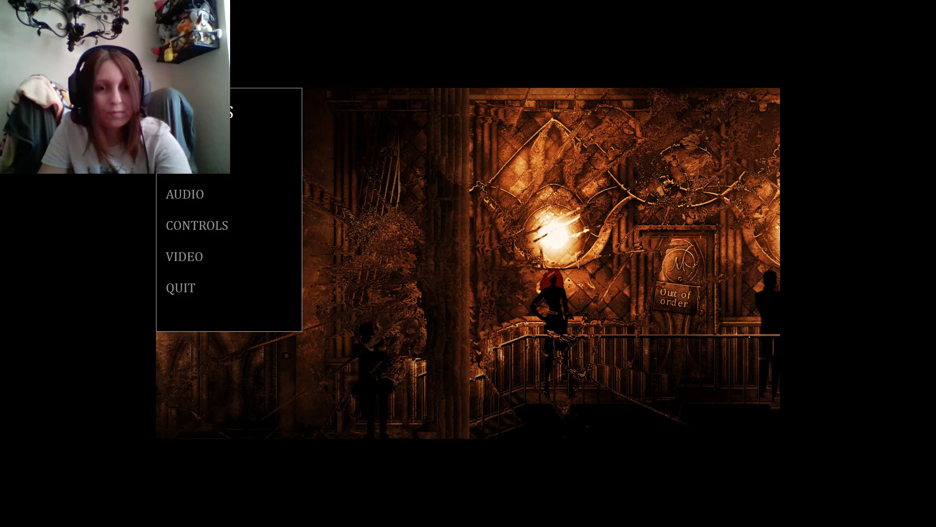
mouse_move(181, 287)
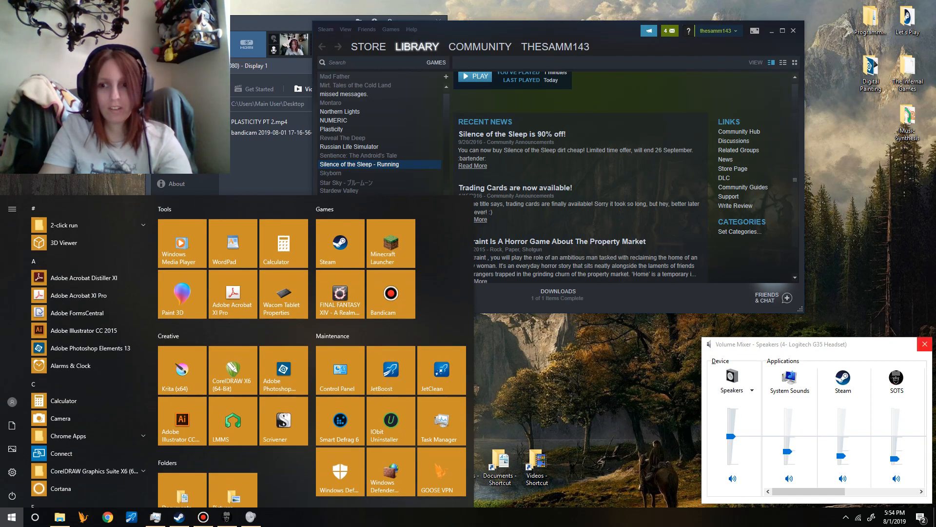
- Bring up the sots taskbar jump list with its Close window option
right_click(179, 516)
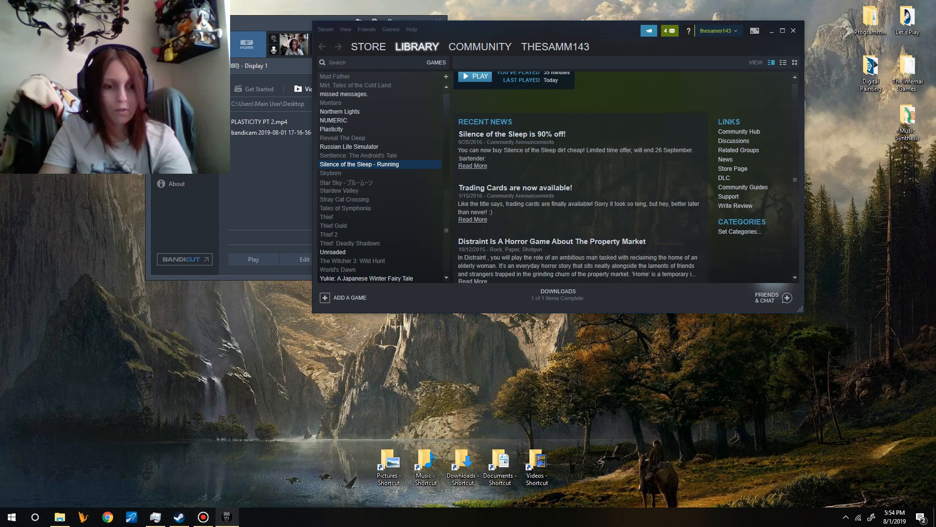
right_click(226, 516)
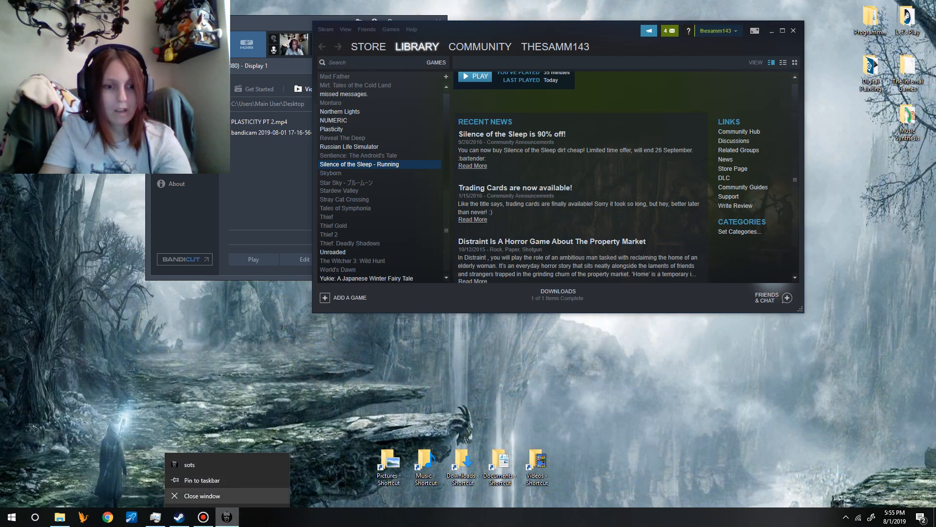